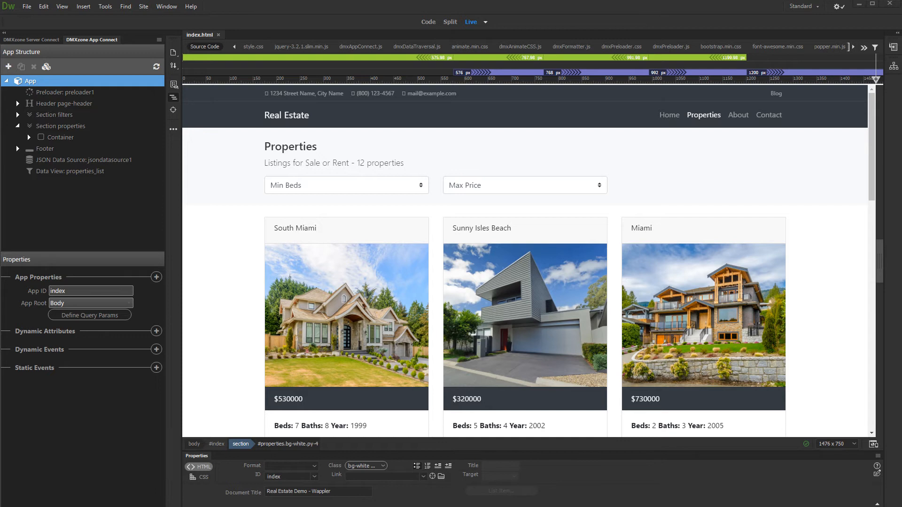
Return from the filters section to the app's settings and list the available frameworks
left_click(54, 115)
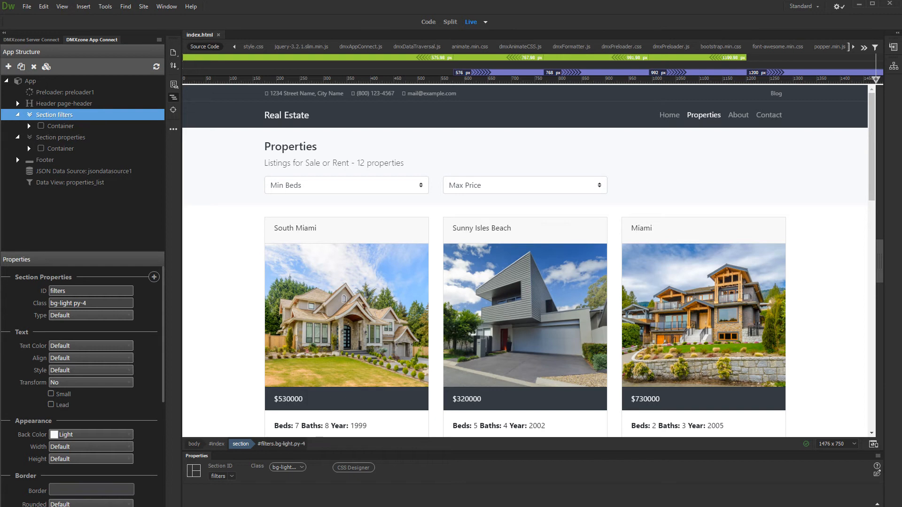
left_click(31, 81)
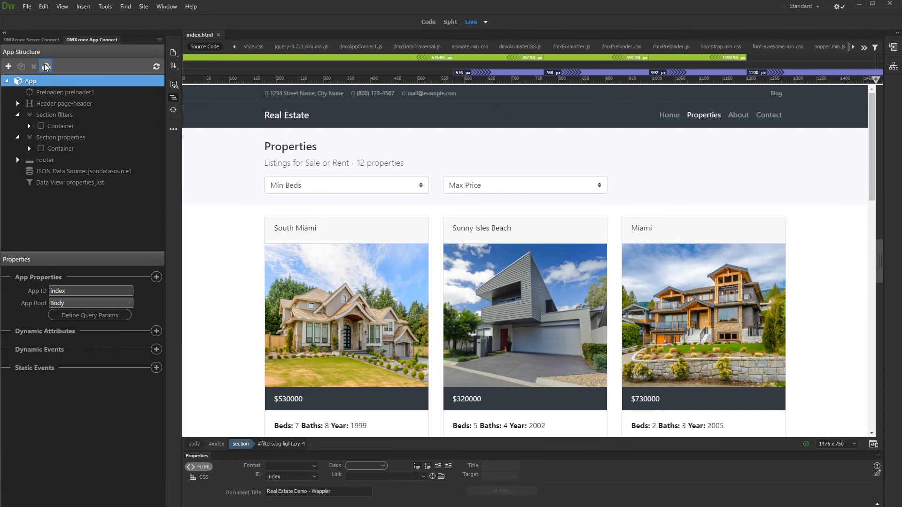
left_click(46, 66)
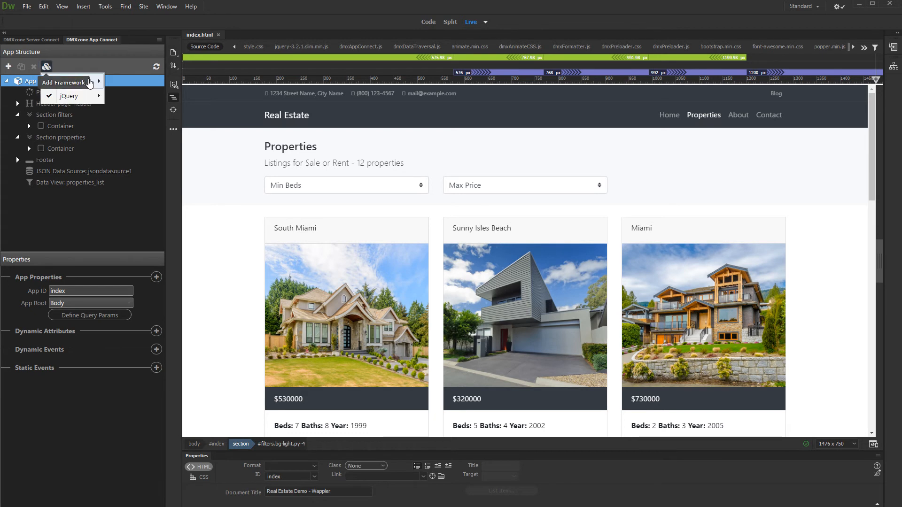
mouse_move(73, 81)
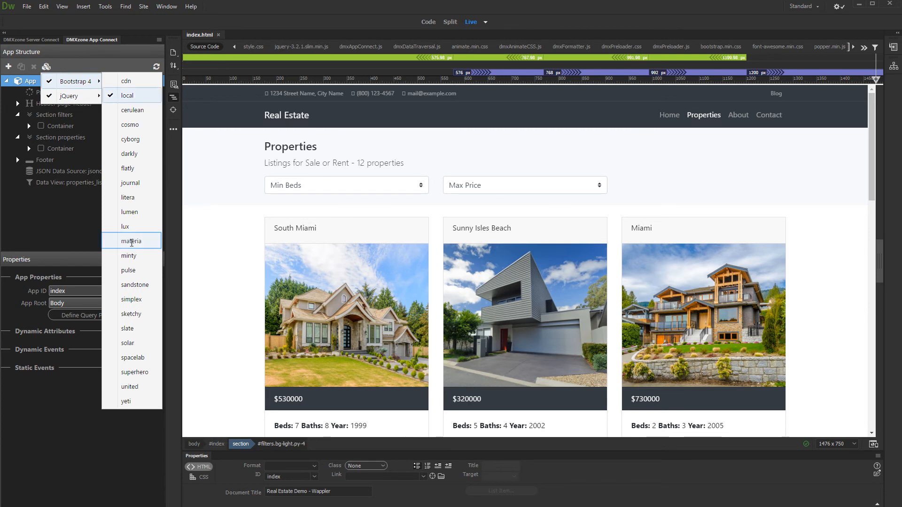
Apply the Materia Bootswatch theme to the page via the Bootstrap 4 choices
left_click(132, 240)
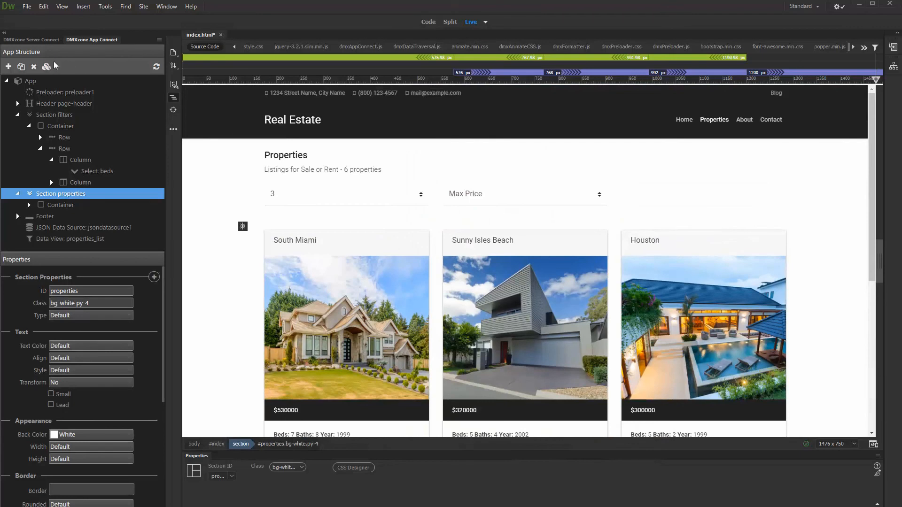
left_click(73, 81)
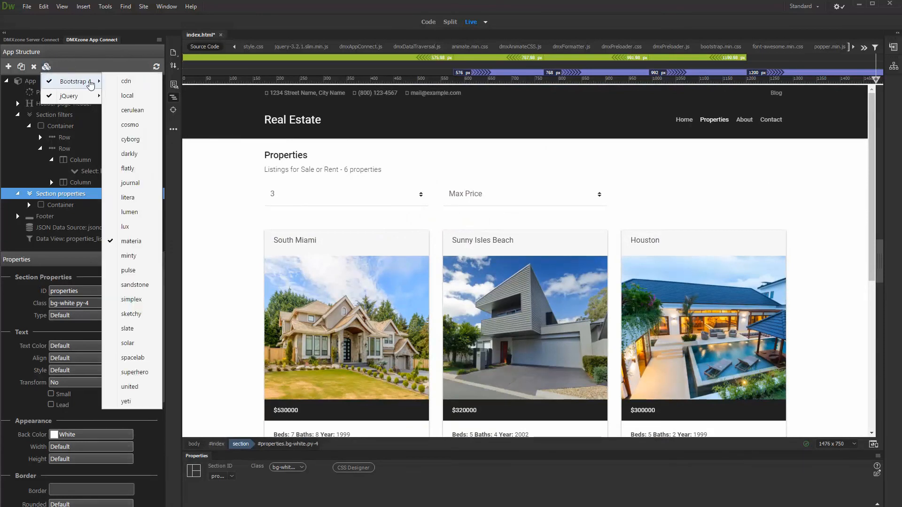
left_click(132, 240)
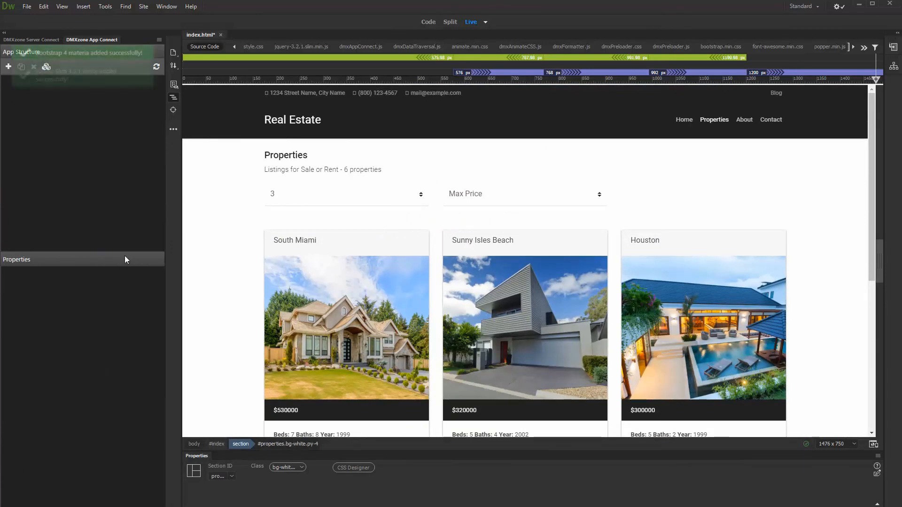